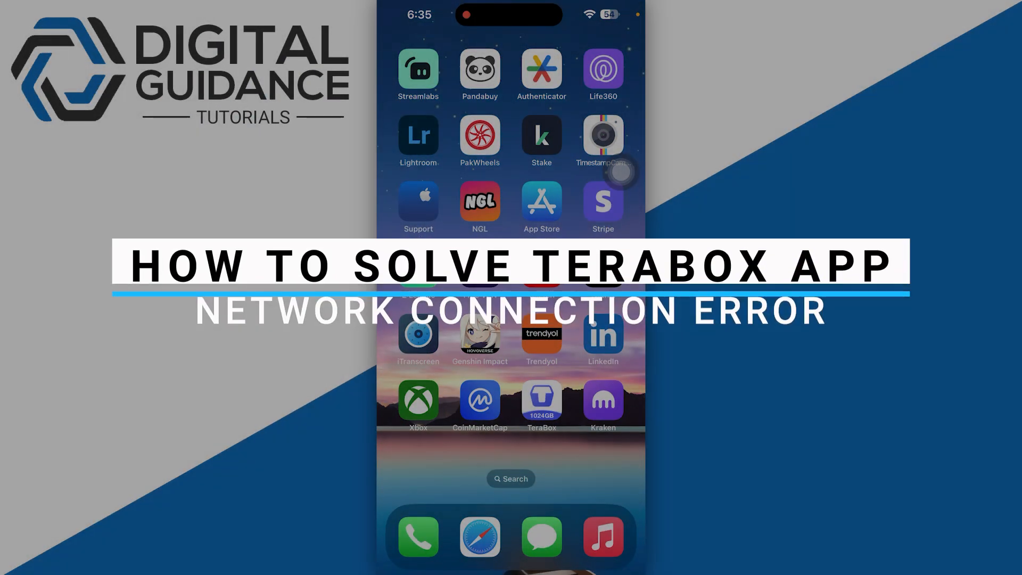
- Swipe to the home screen page showing the App Store and TeraBox icons
left_click(541, 400)
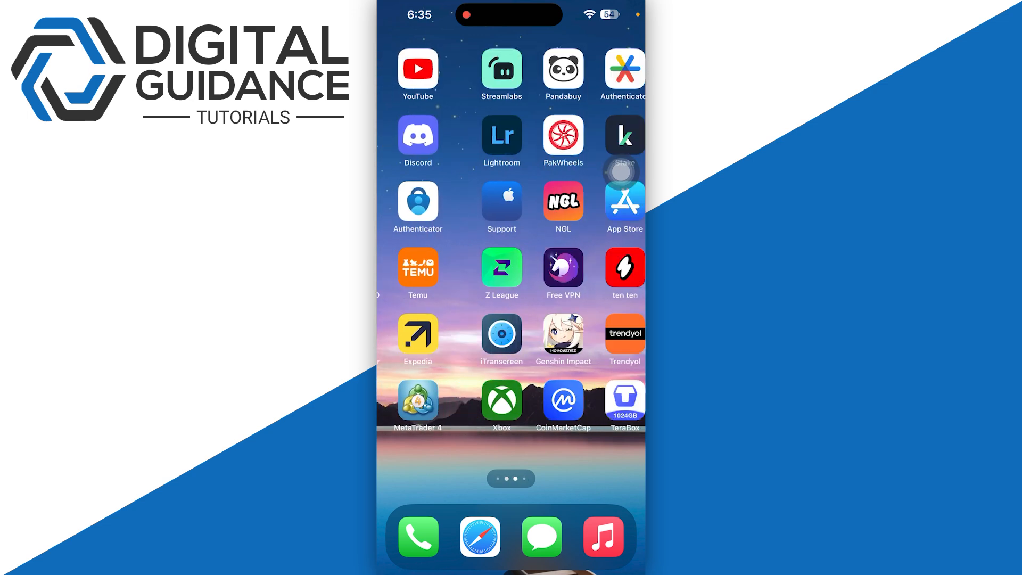
- Search the App Store for 'terab' and check the TeraBox listing shows no pending update
left_click(623, 201)
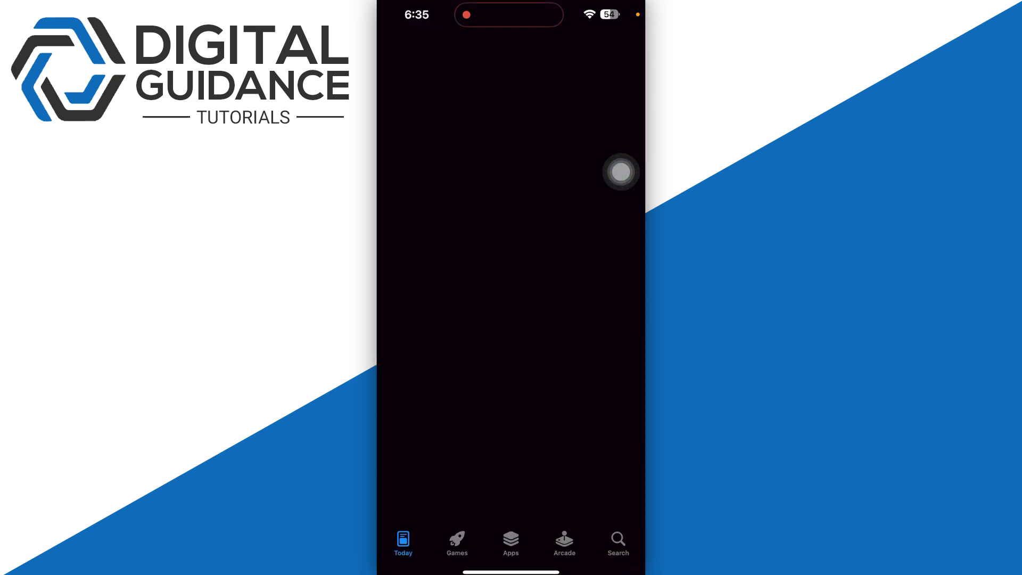
type("terabox")
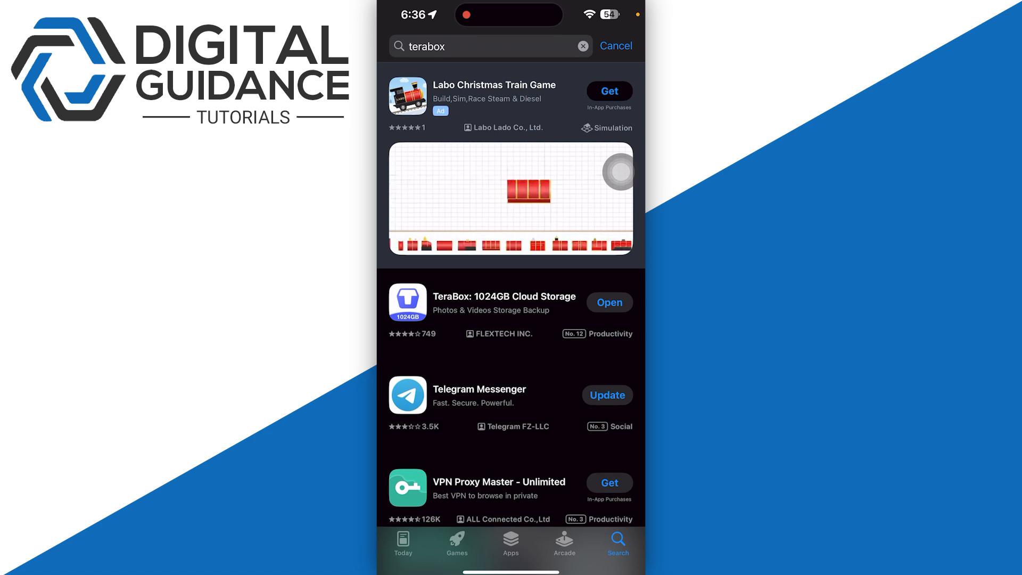
left_click(504, 297)
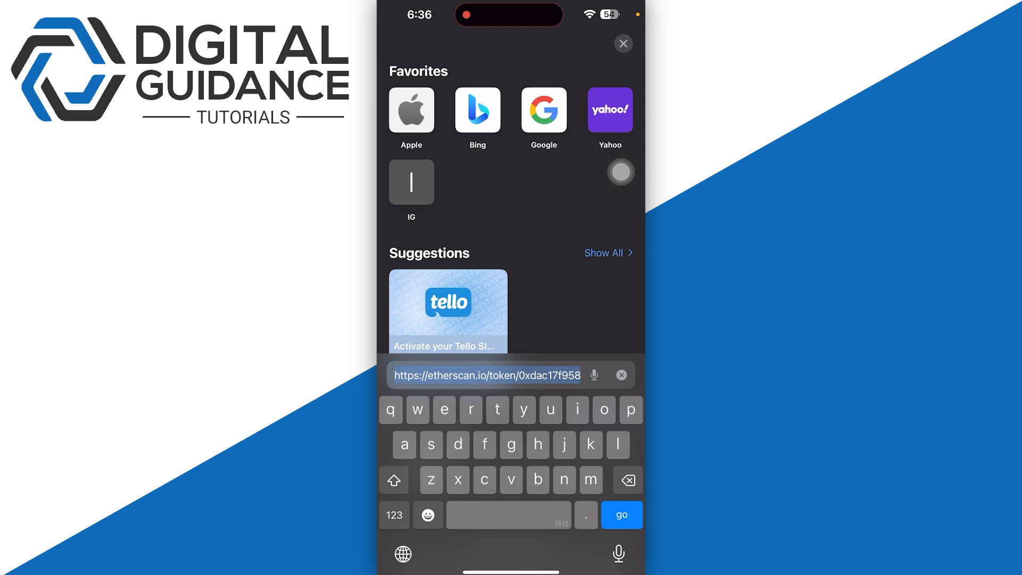
- Enter the Google query 'tera box network down' in Safari's address bar
type("tera")
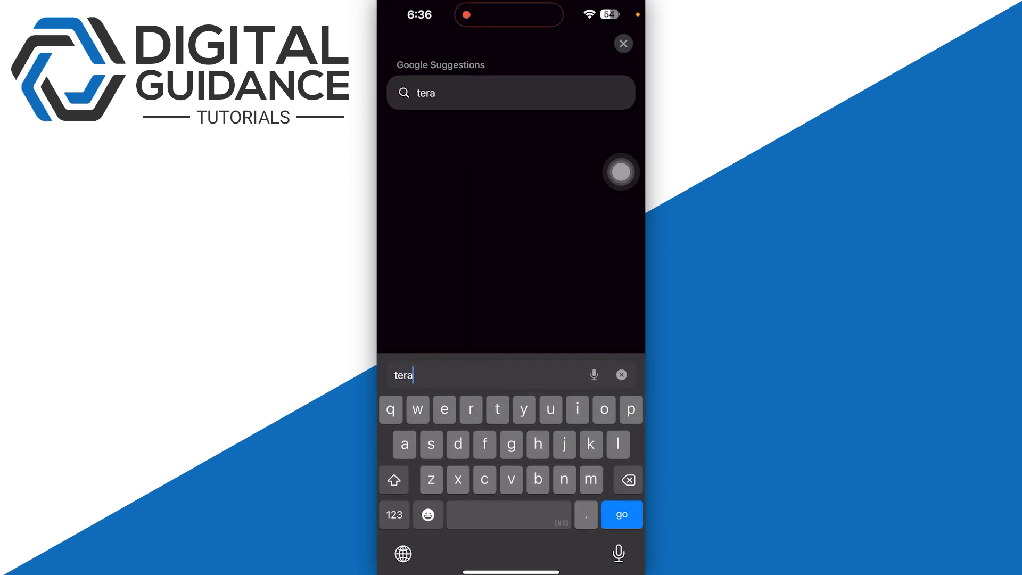
type("box")
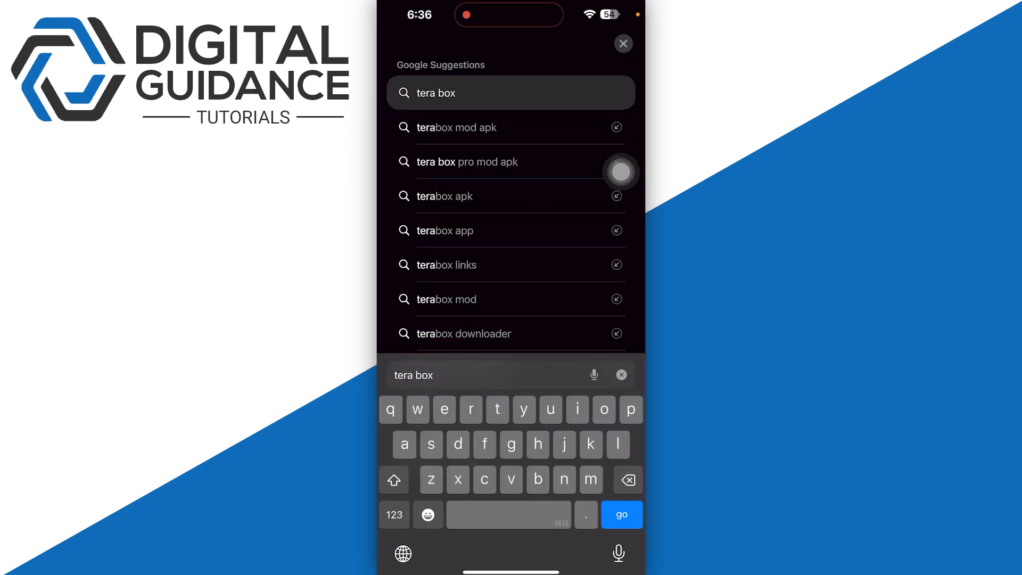
type("network down")
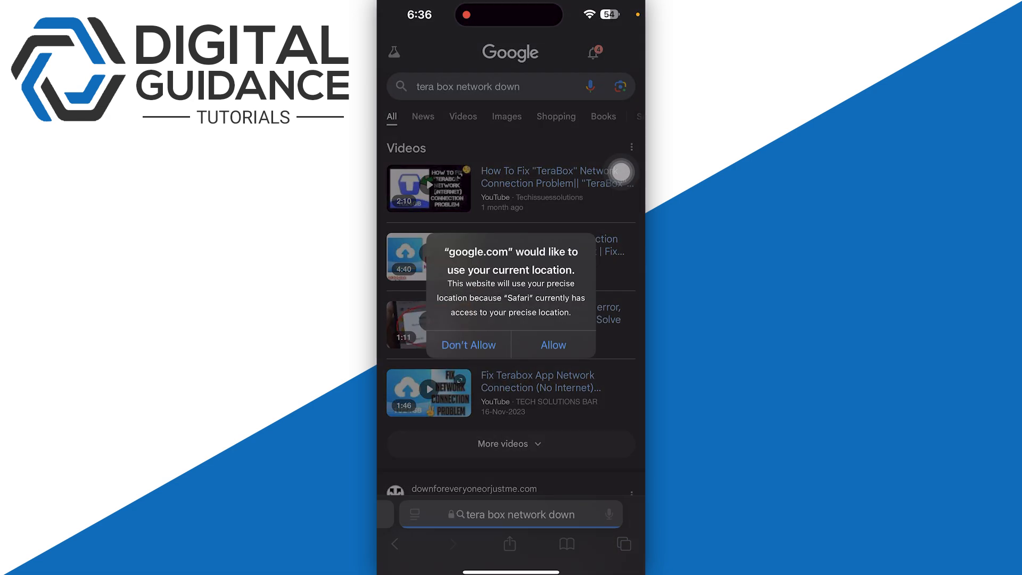
left_click(469, 344)
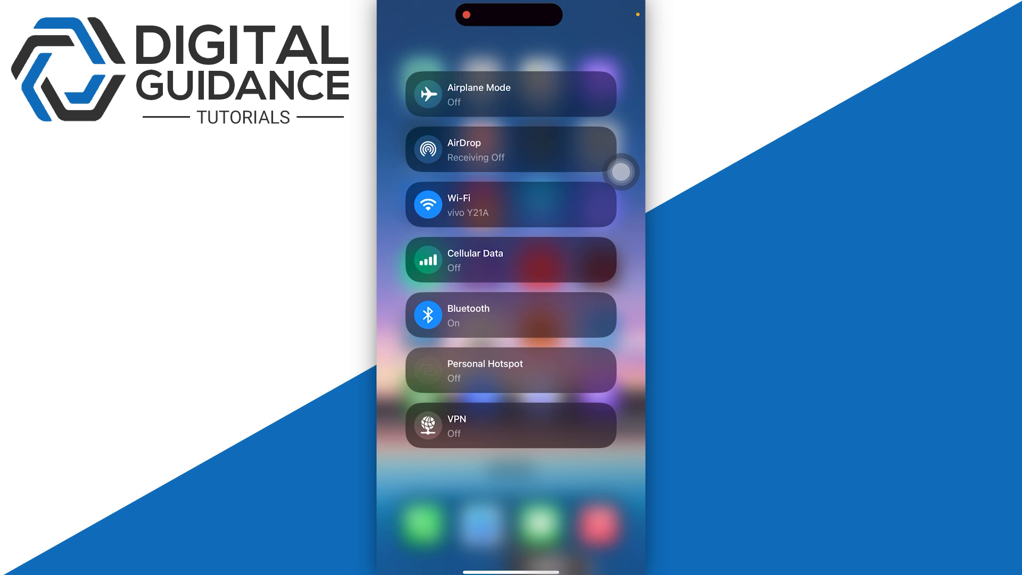
- Toggle the network connection off and on in Control Center, then return home
left_click(510, 425)
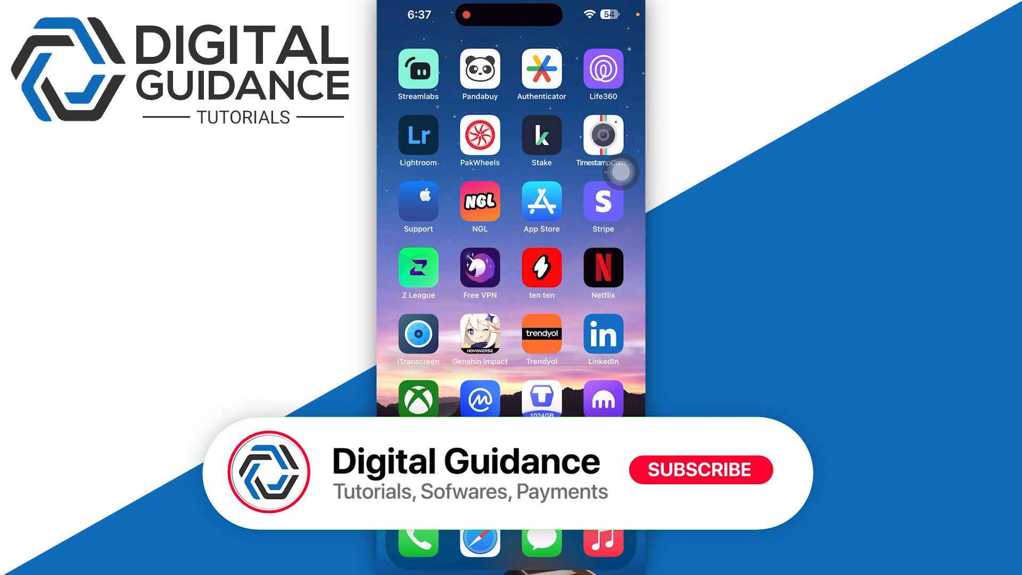
left_click(700, 470)
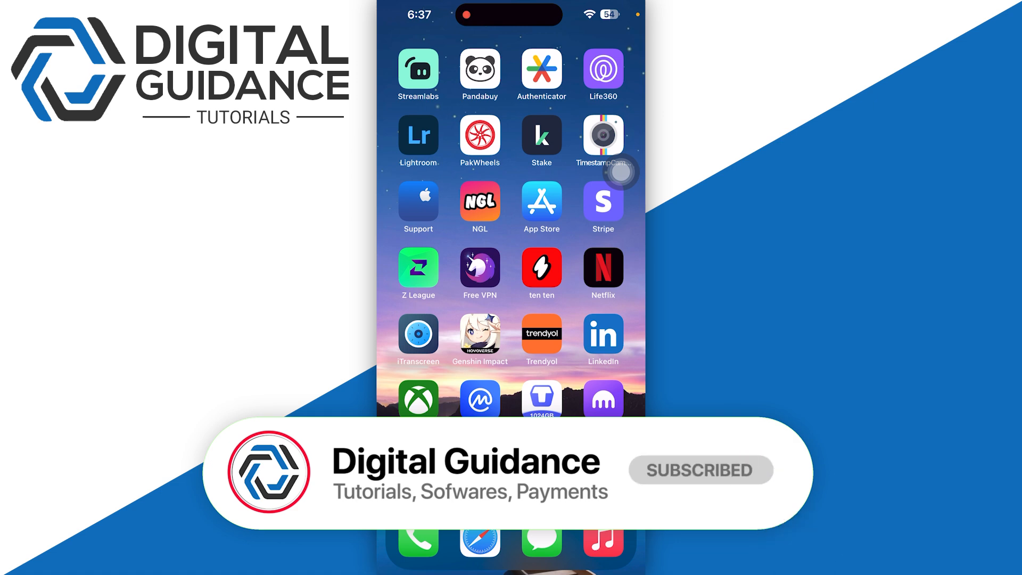